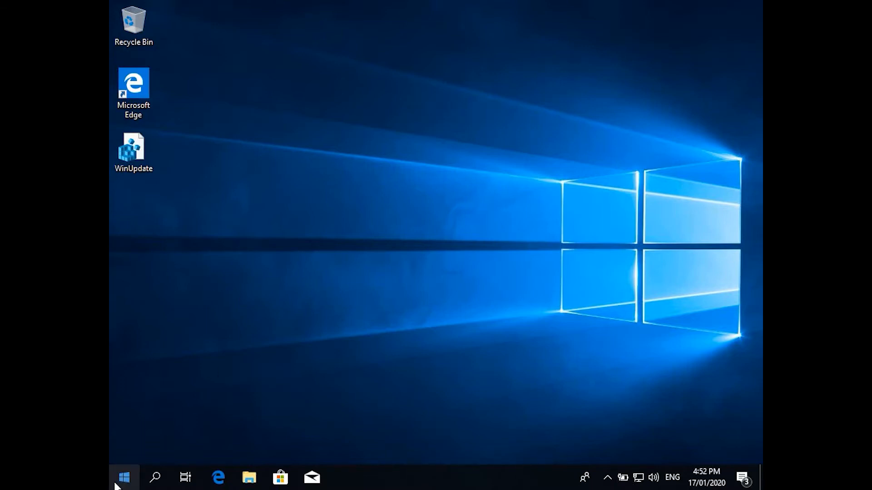
# Step: Search the Start menu for 'gr' and launch Edit group policy
pyautogui.click(123, 477)
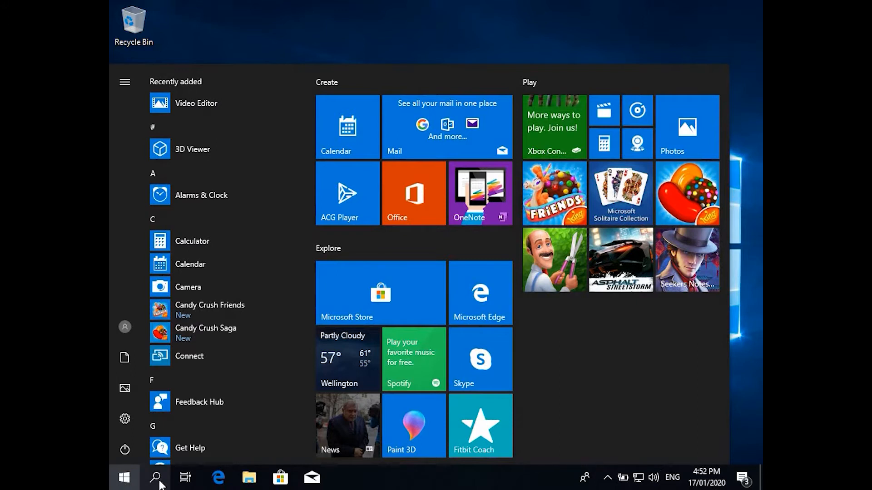
pyautogui.click(124, 477)
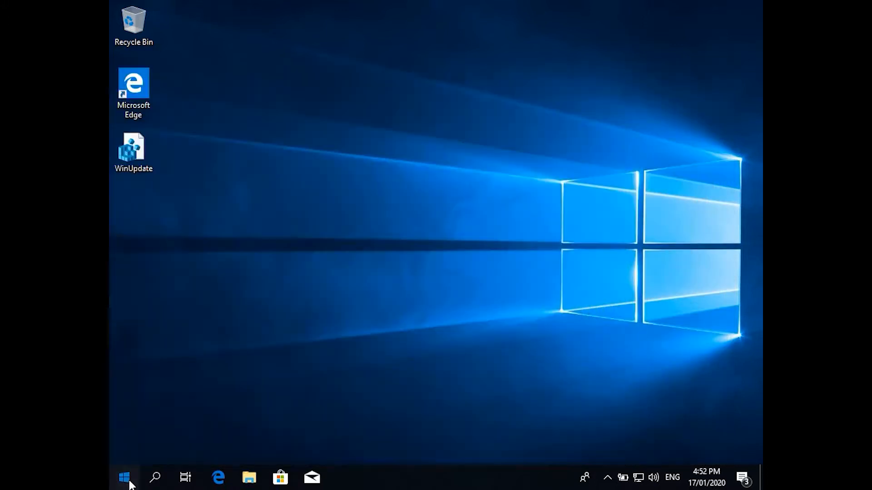
pyautogui.click(124, 478)
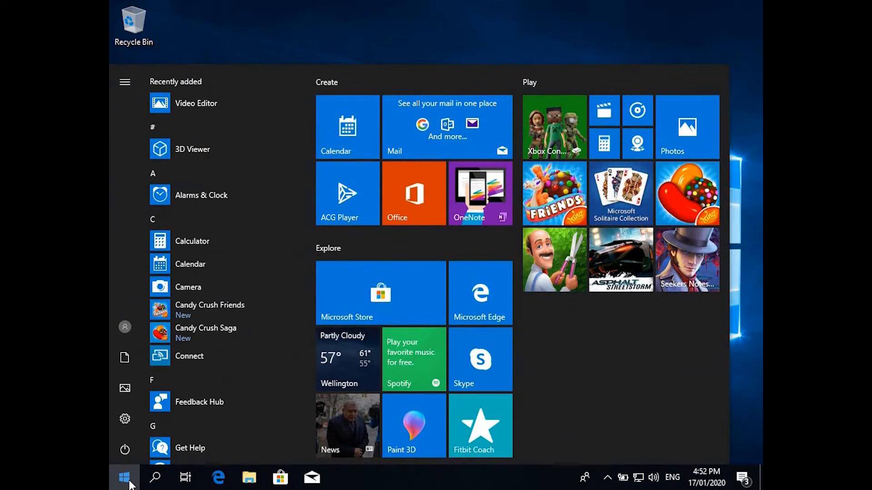
pyautogui.write('group')
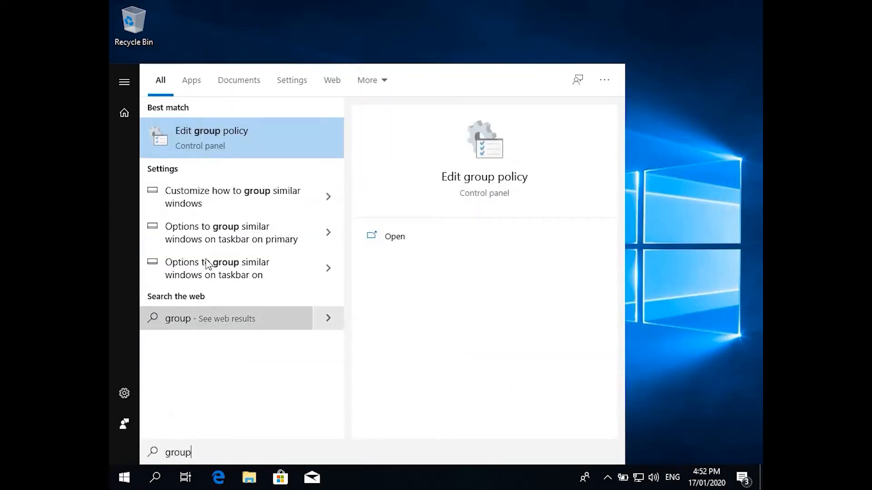
pyautogui.click(211, 137)
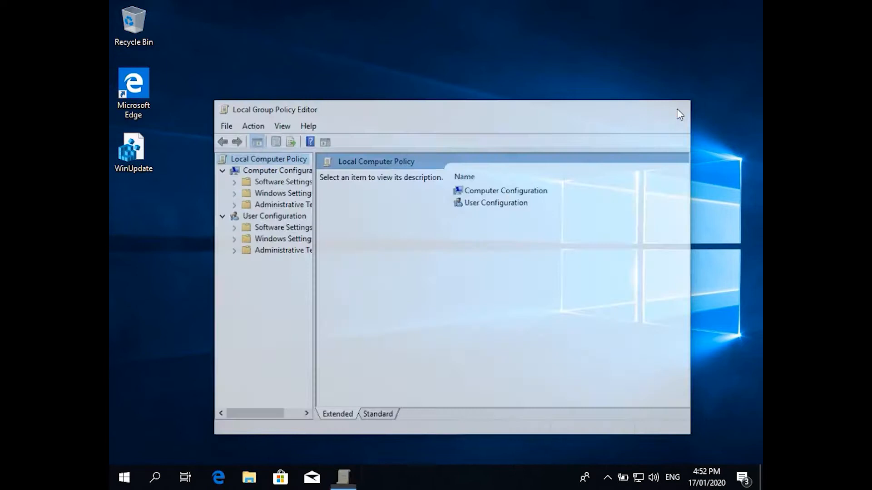
# Step: Search the Start menu again for 'gpedi'
pyautogui.click(124, 477)
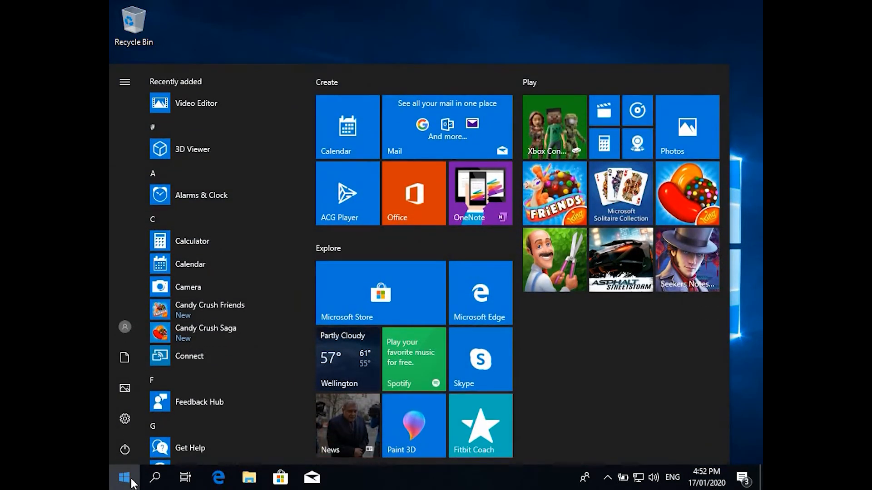
pyautogui.write('g')
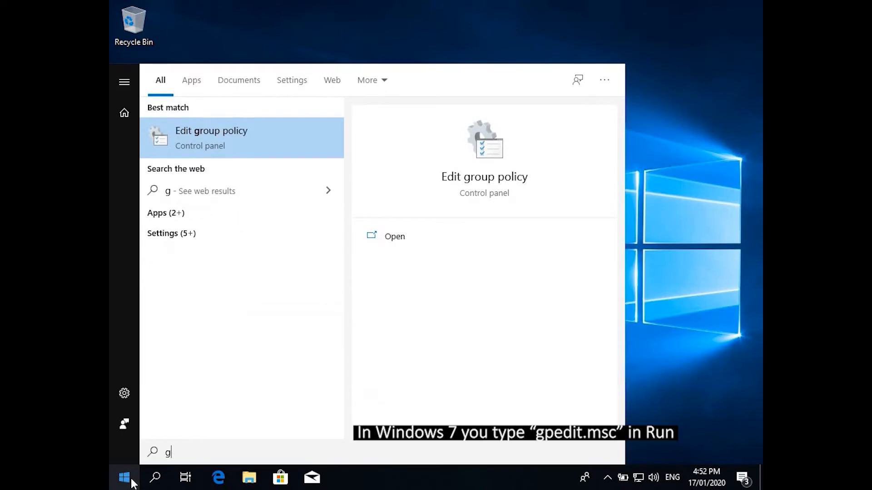
pyautogui.write('pedi')
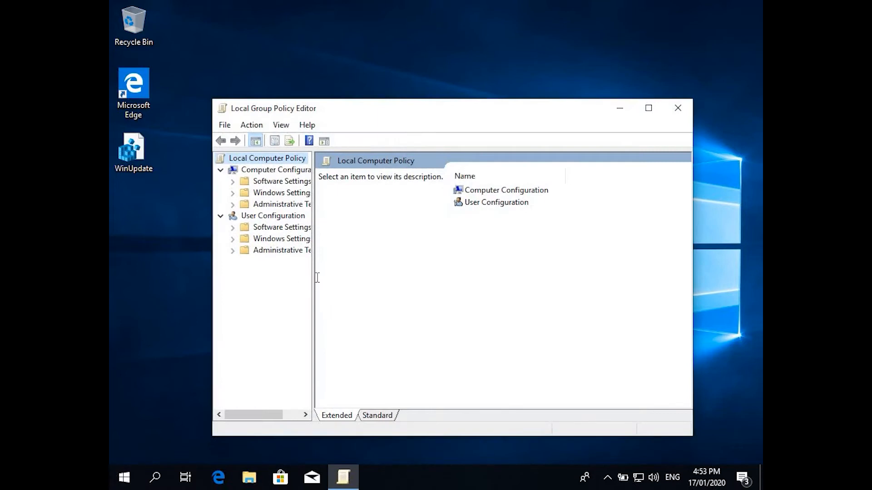
# Step: Enlarge the editor, browse to Windows Update policies, and view Configure Automatic Updates
pyautogui.moveTo(313, 277); pyautogui.dragTo(335, 276)
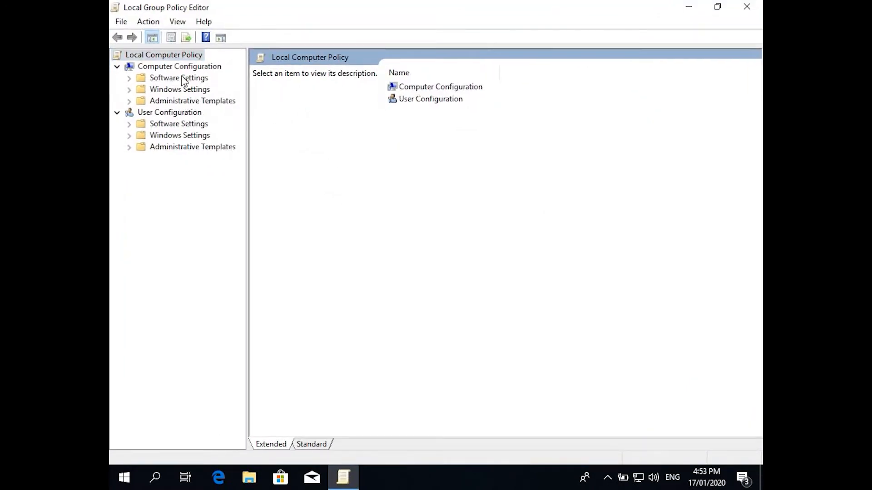
pyautogui.click(178, 65)
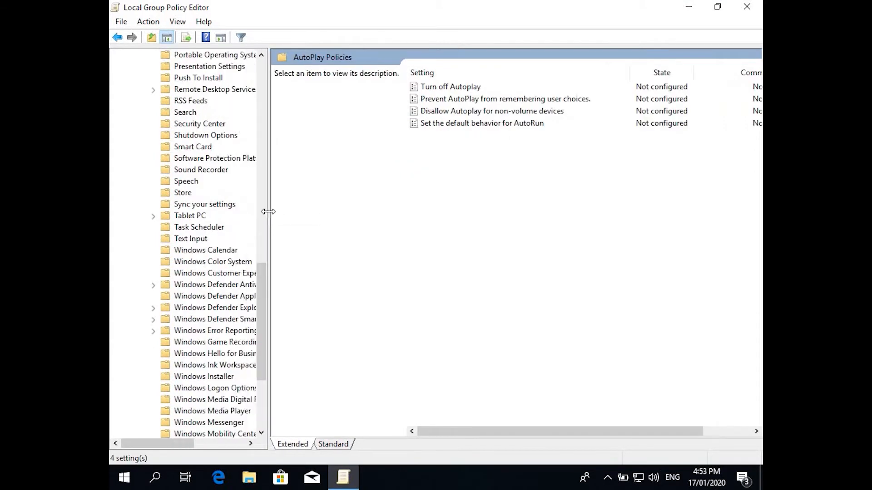
pyautogui.click(202, 399)
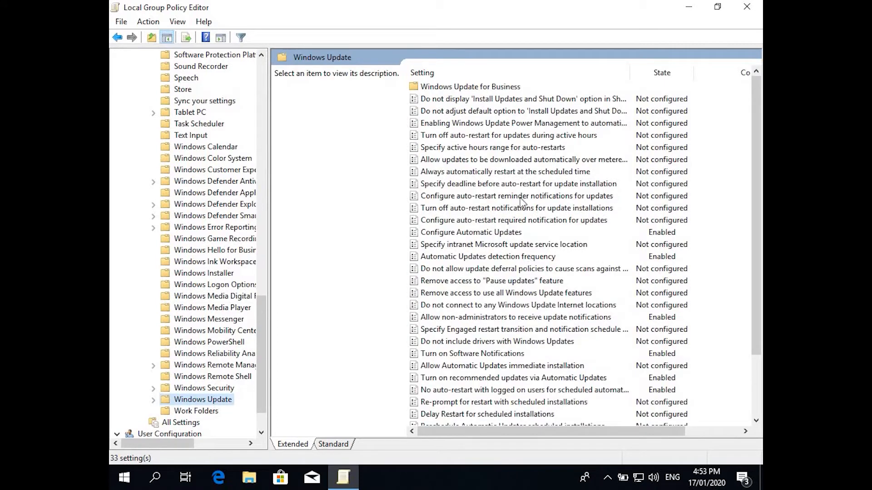
pyautogui.click(515, 196)
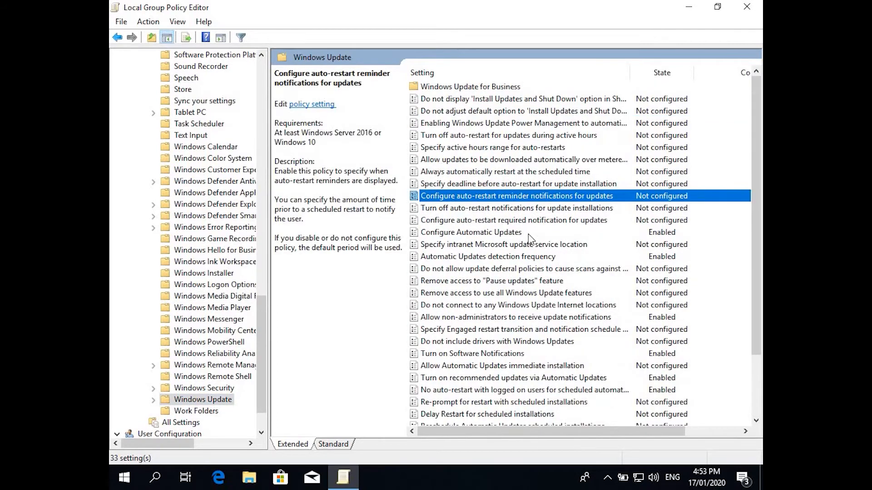
pyautogui.moveTo(522, 236)
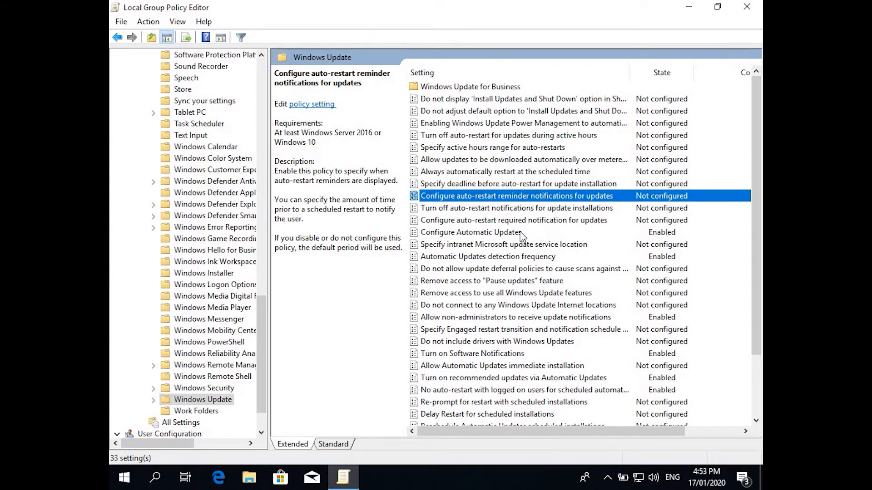
pyautogui.click(471, 232)
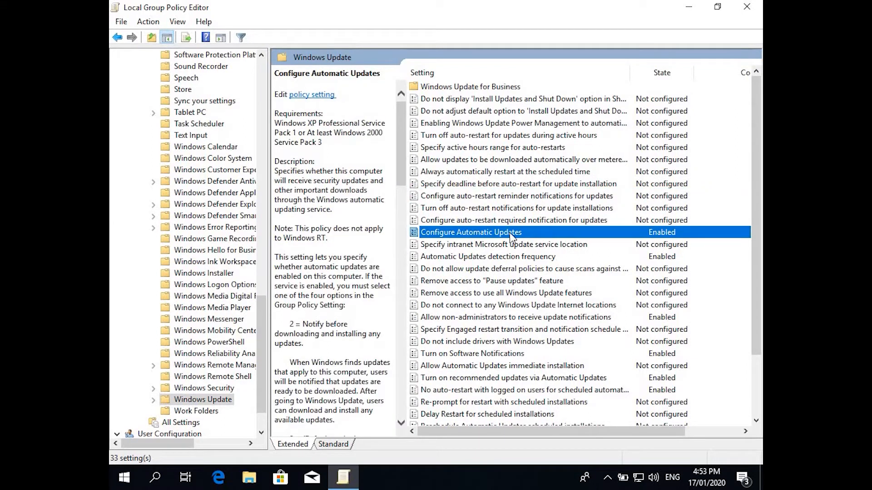
pyautogui.moveTo(467, 239)
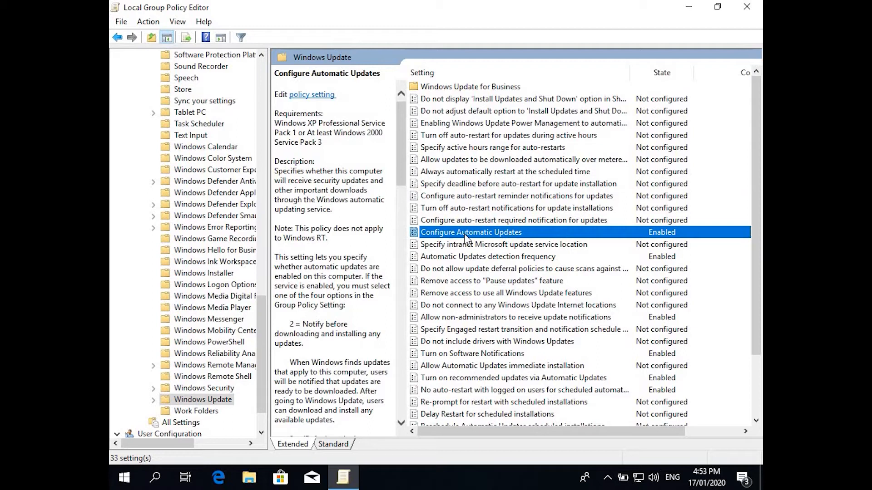
pyautogui.doubleClick(471, 232)
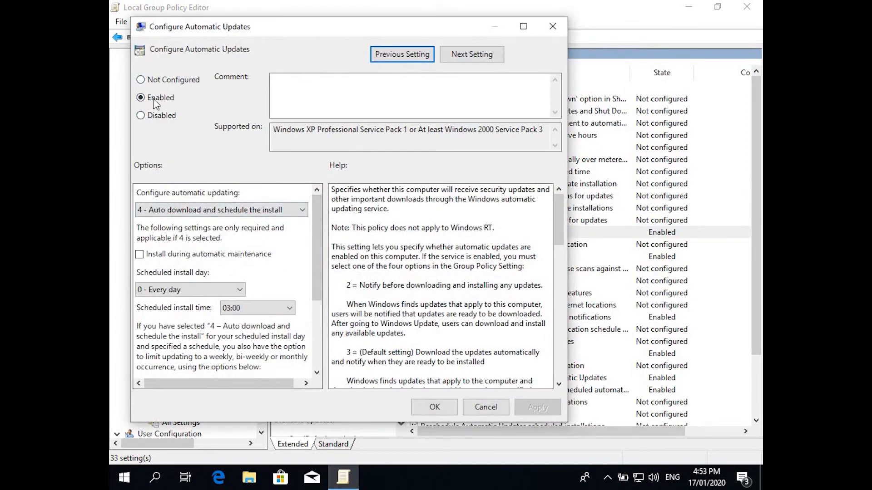
pyautogui.click(141, 80)
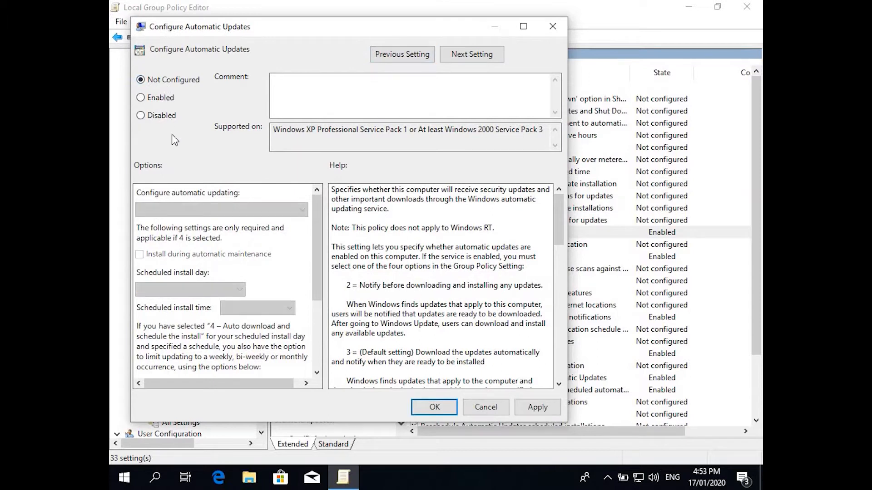
pyautogui.click(141, 97)
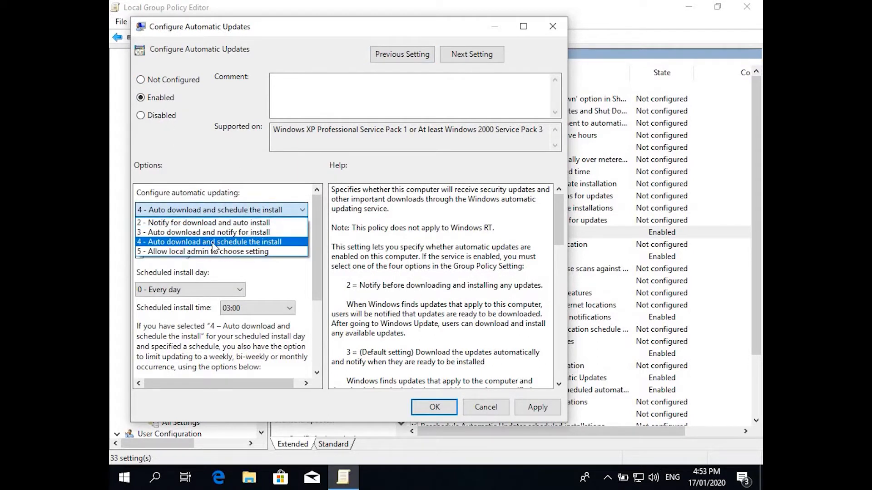
pyautogui.click(211, 241)
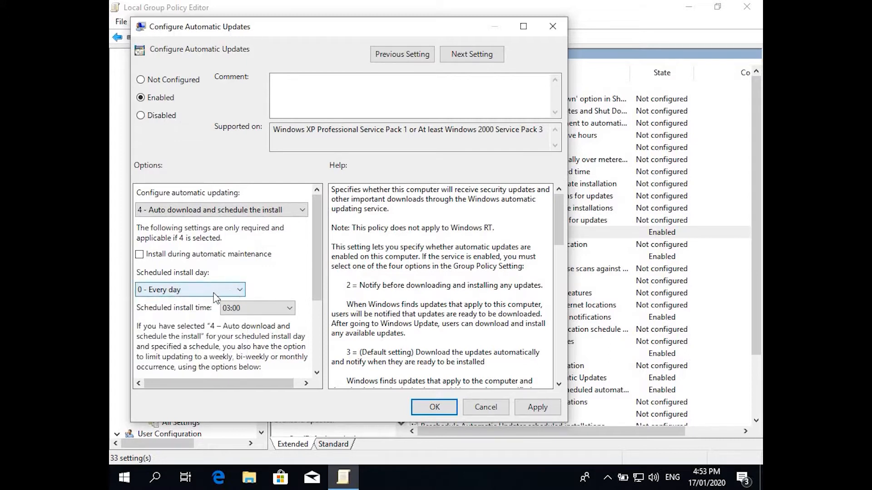
pyautogui.click(256, 307)
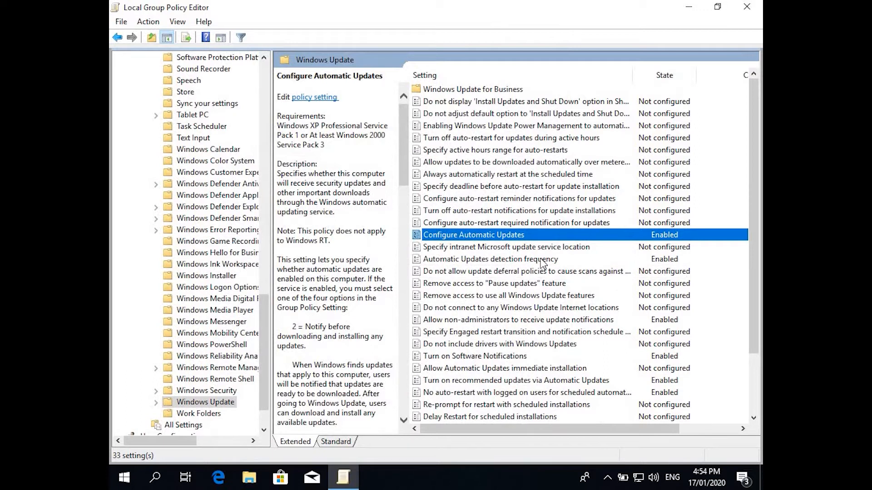
# Step: Review the Automatic Updates detection frequency policy (Enabled, 22 hours) without changing it
pyautogui.click(490, 258)
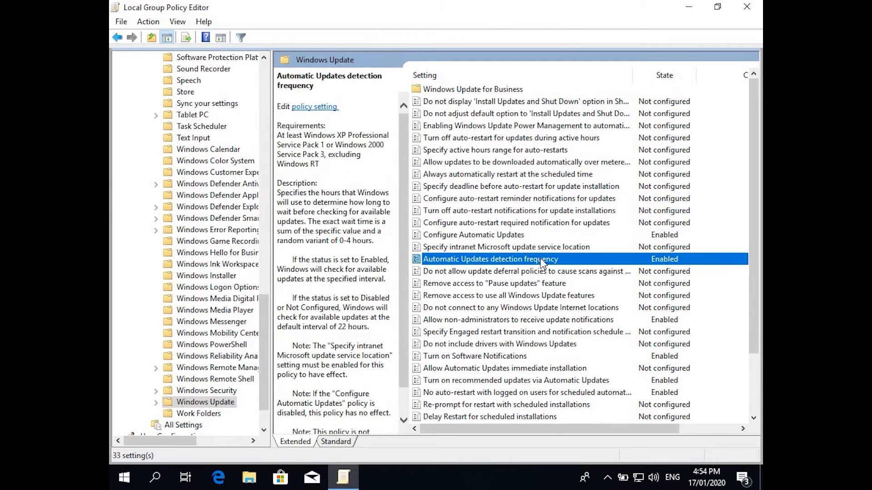
pyautogui.doubleClick(490, 259)
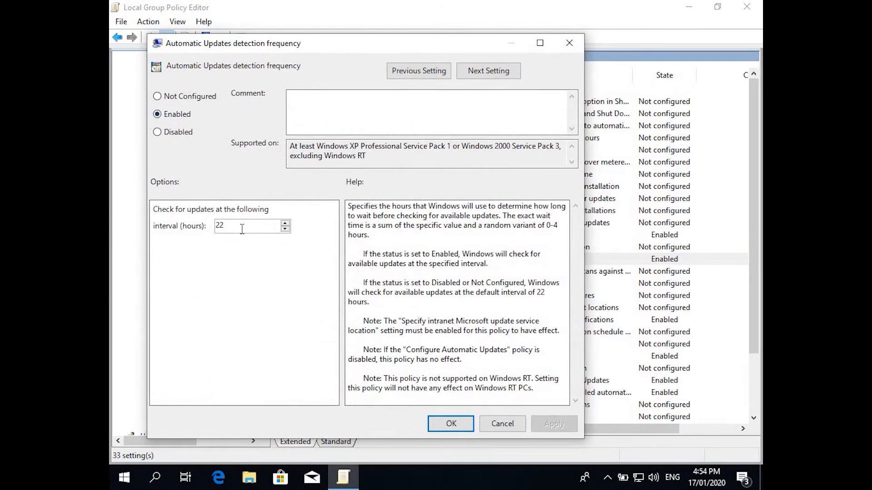
pyautogui.click(451, 423)
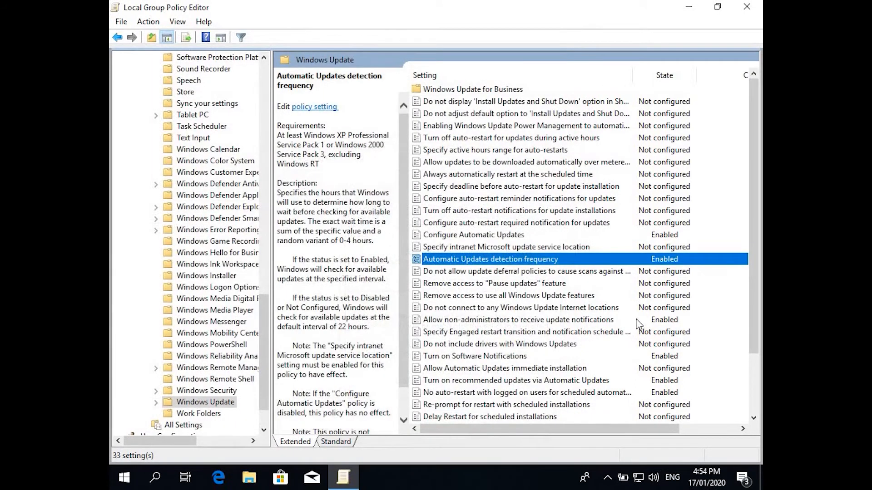
# Step: View the non-administrator notifications and No auto-restart policy descriptions
pyautogui.click(518, 319)
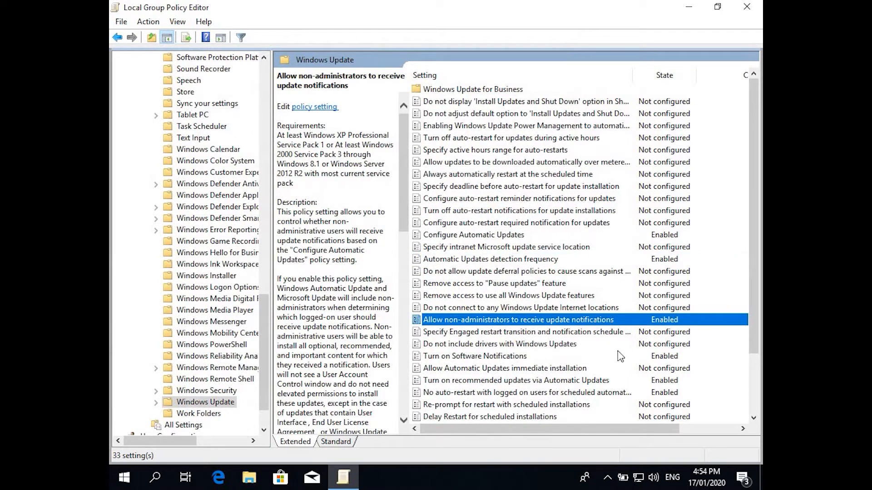
pyautogui.click(475, 356)
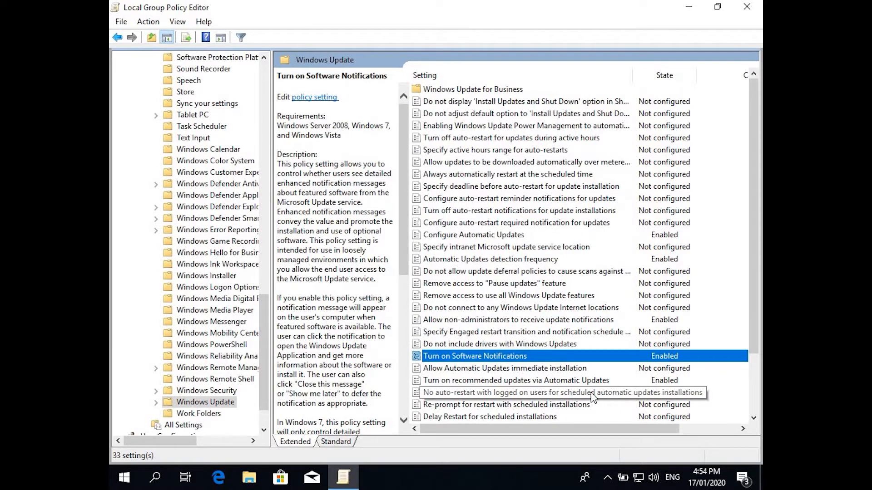
pyautogui.click(528, 392)
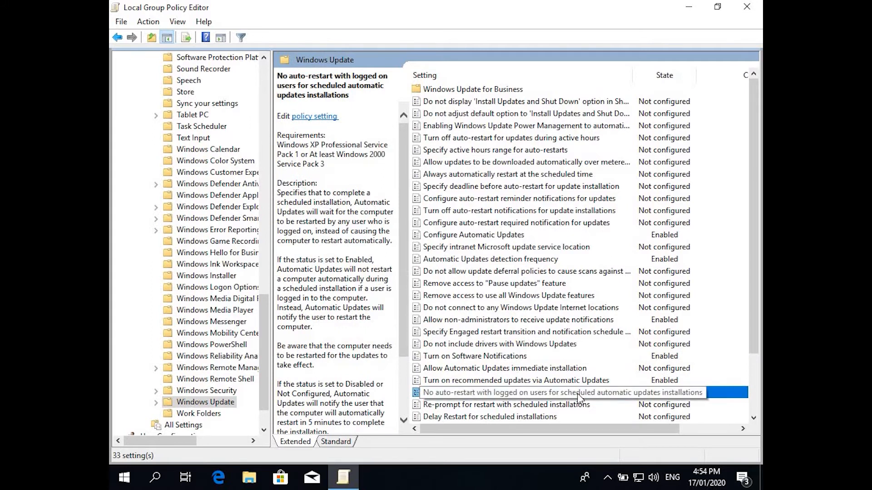
# Step: Confirm the No auto-restart policy is Enabled, cancel, and close Group Policy Editor
pyautogui.doubleClick(562, 392)
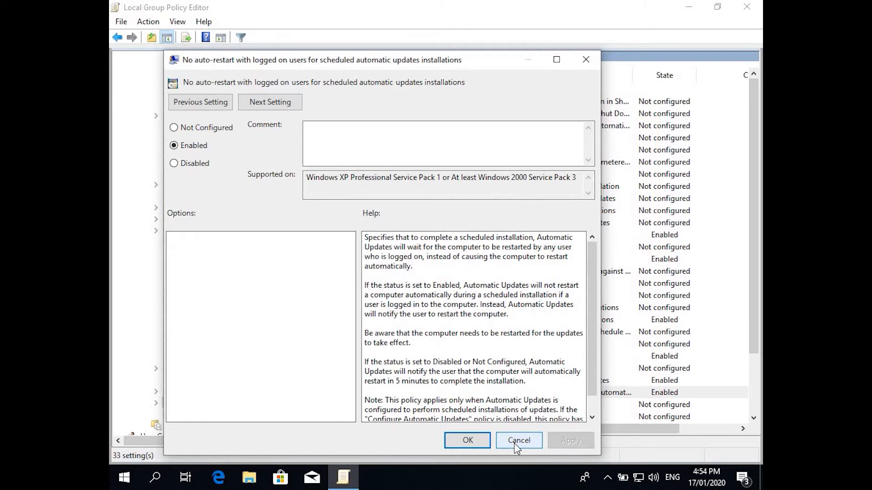
pyautogui.click(518, 441)
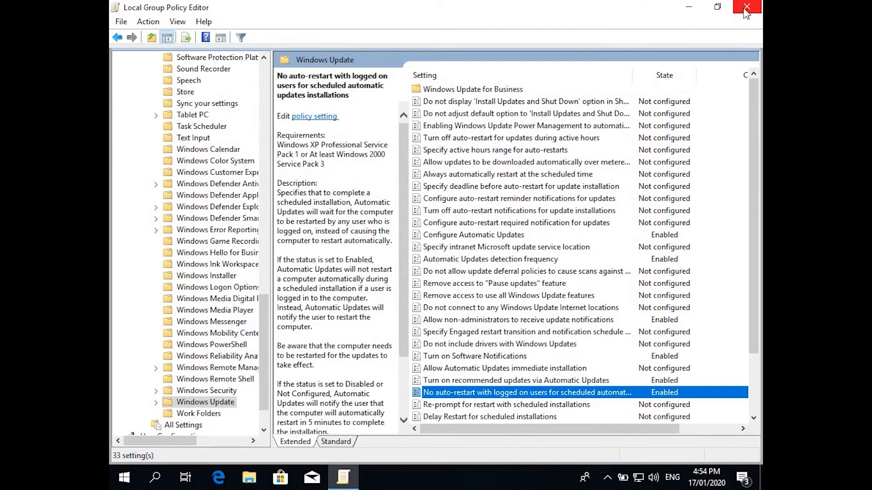
pyautogui.click(745, 7)
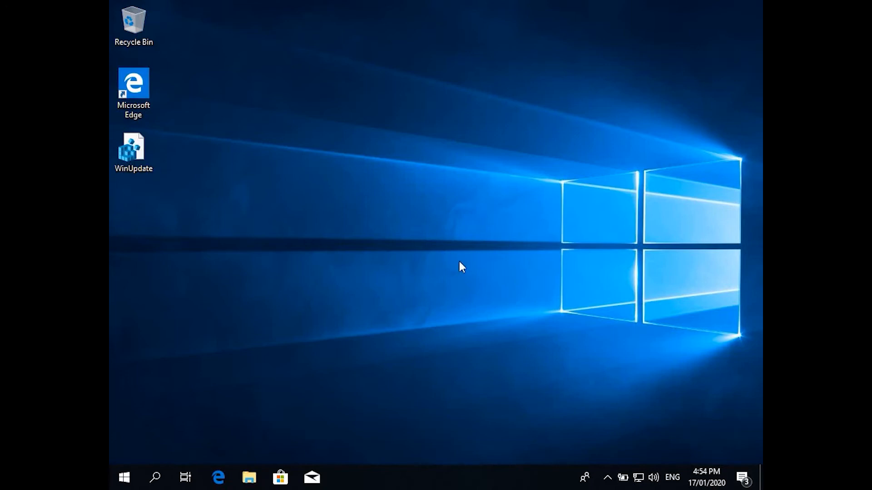
# Step: Search Start for 'rei' and launch Registry Editor with administrator approval
pyautogui.click(123, 477)
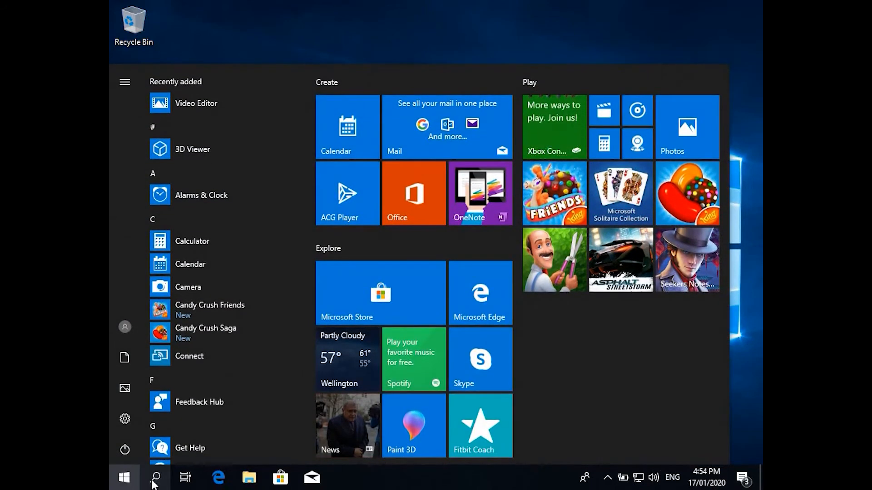
pyautogui.click(156, 477)
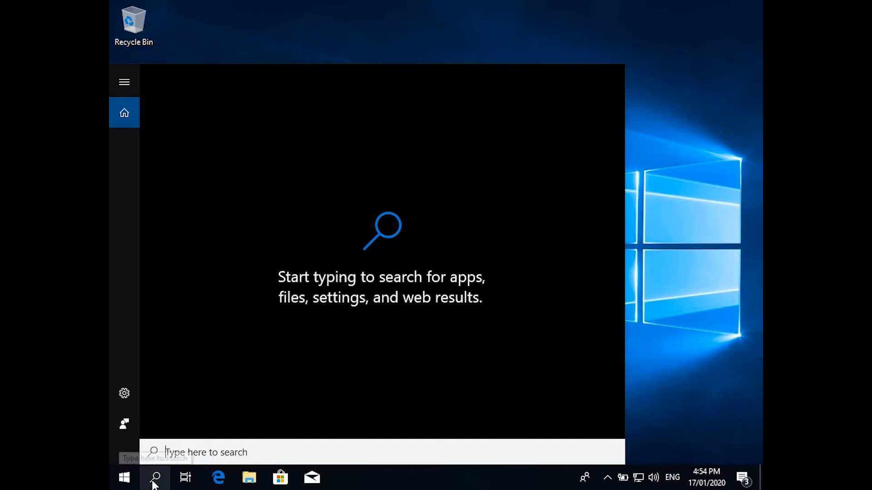
pyautogui.click(123, 477)
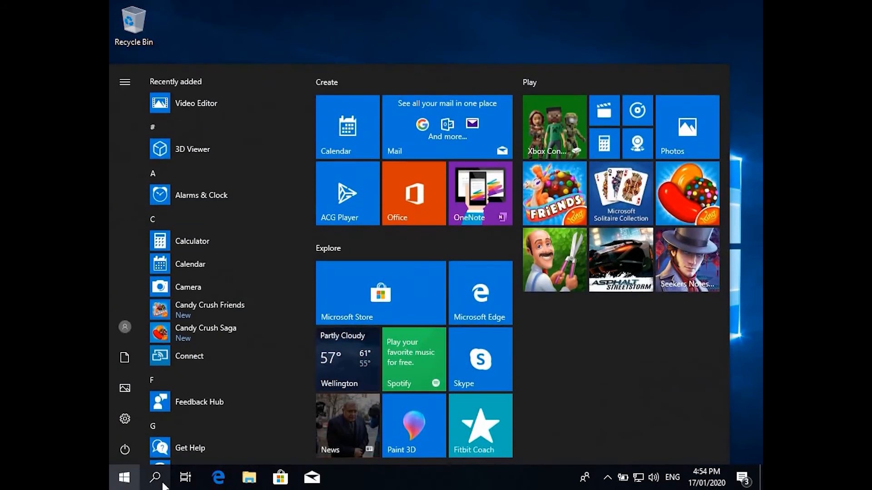
pyautogui.click(156, 478)
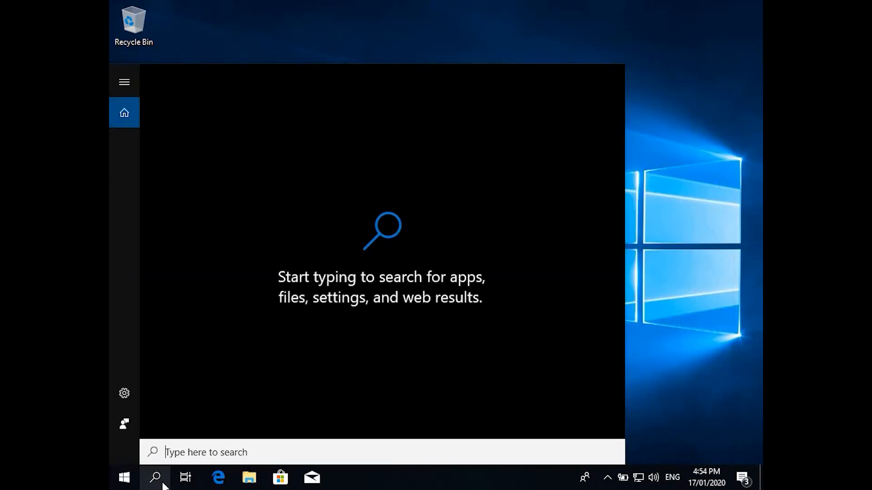
pyautogui.write('rei')
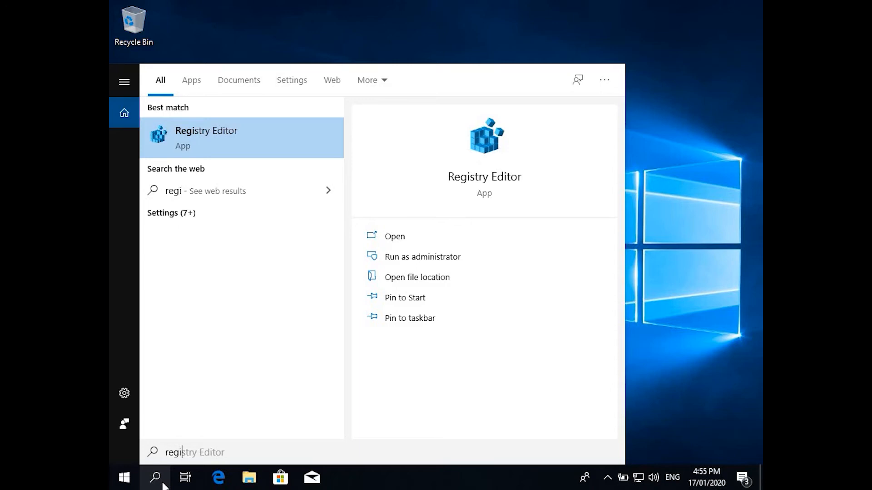
pyautogui.click(422, 256)
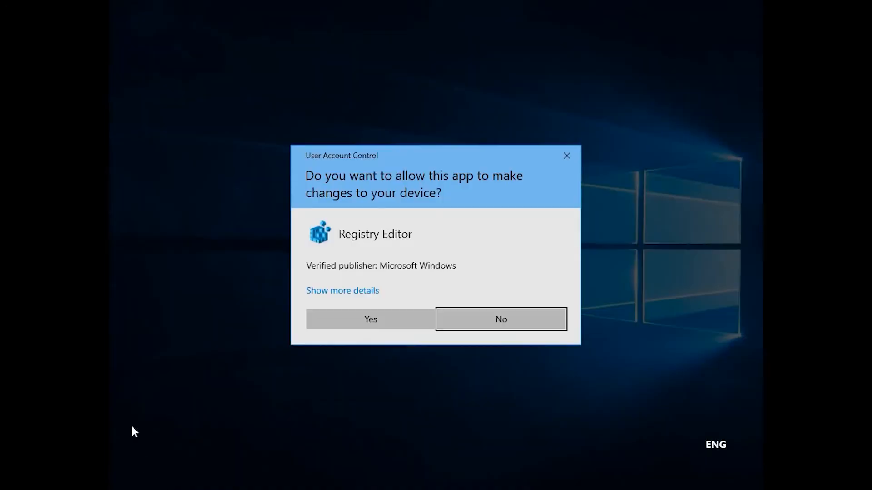
pyautogui.click(370, 319)
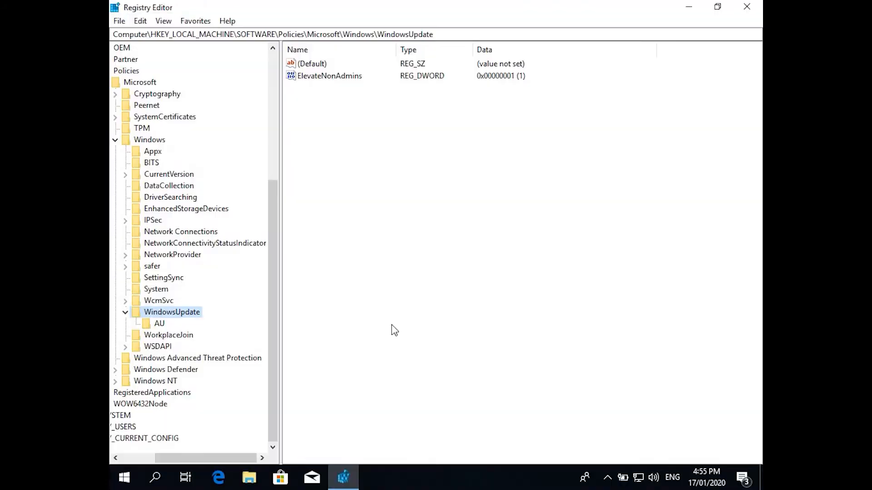
pyautogui.hscroll(3)
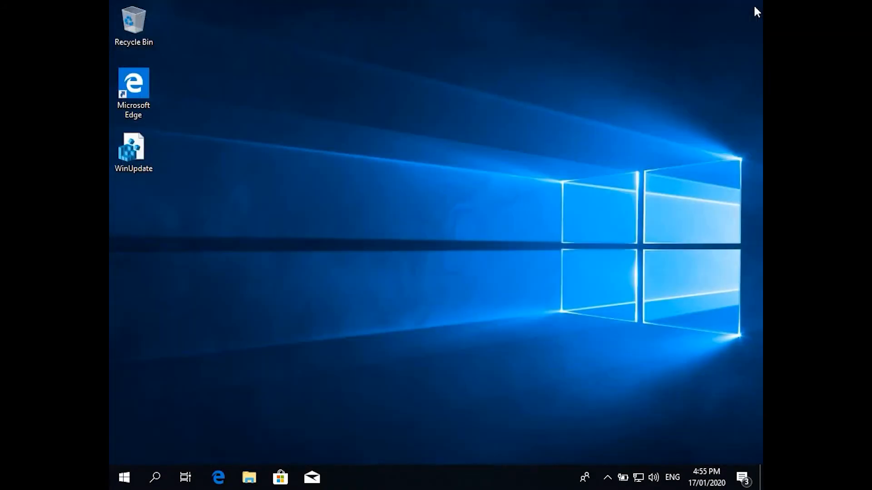
# Step: Relaunch Registry Editor from the 're' run prompt and approve User Account Control
pyautogui.click(124, 477)
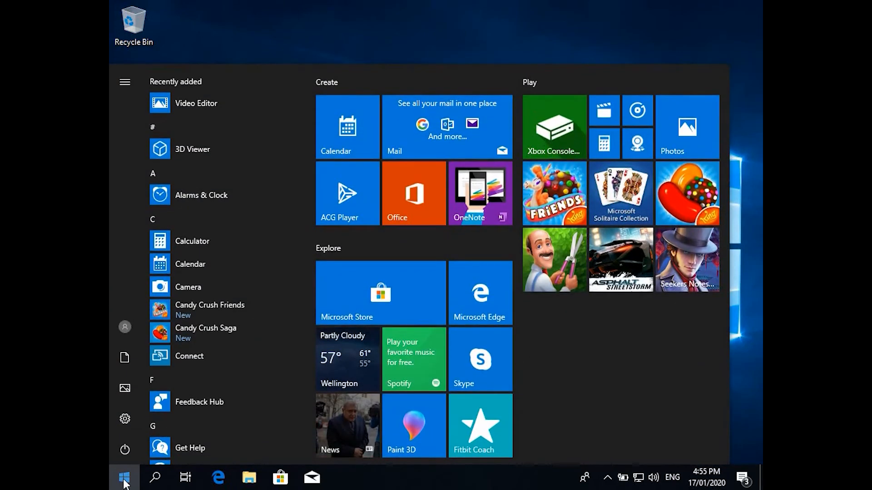
pyautogui.write('regedit')
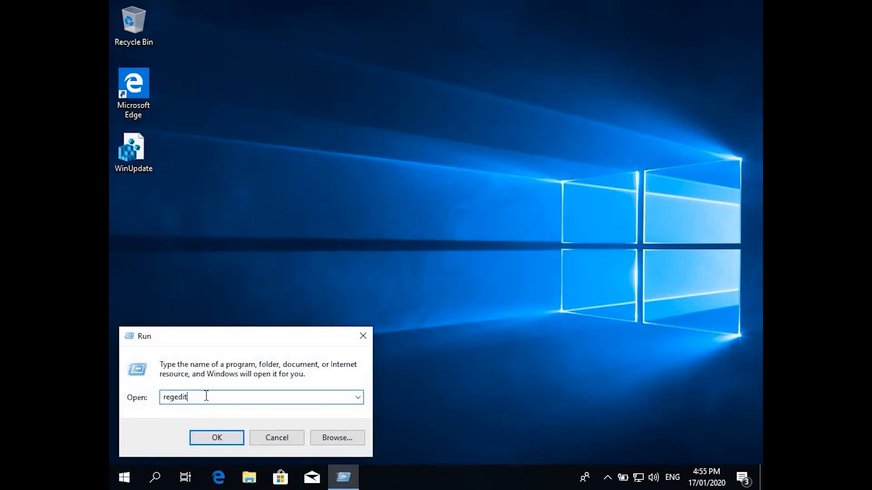
pyautogui.click(216, 438)
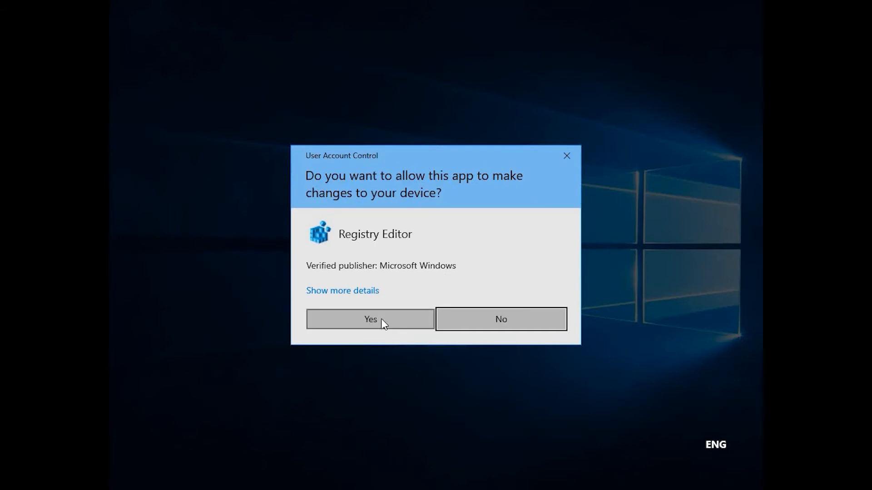
pyautogui.click(369, 319)
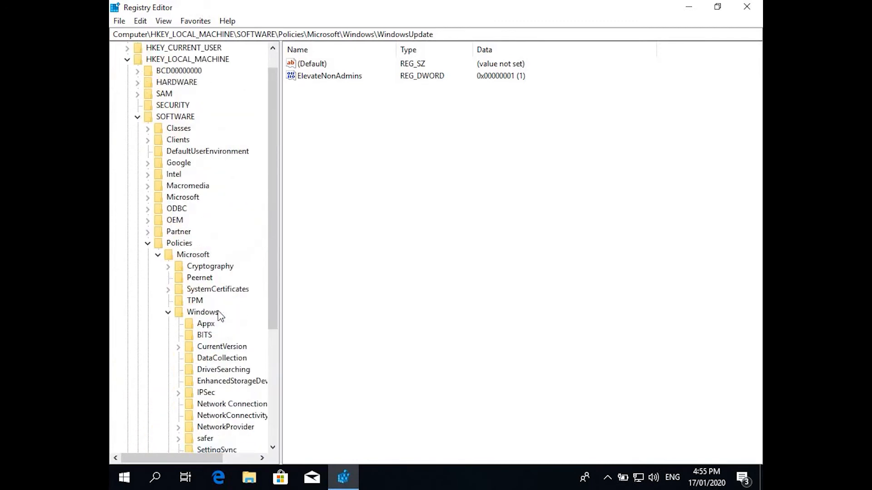
pyautogui.moveTo(216, 63)
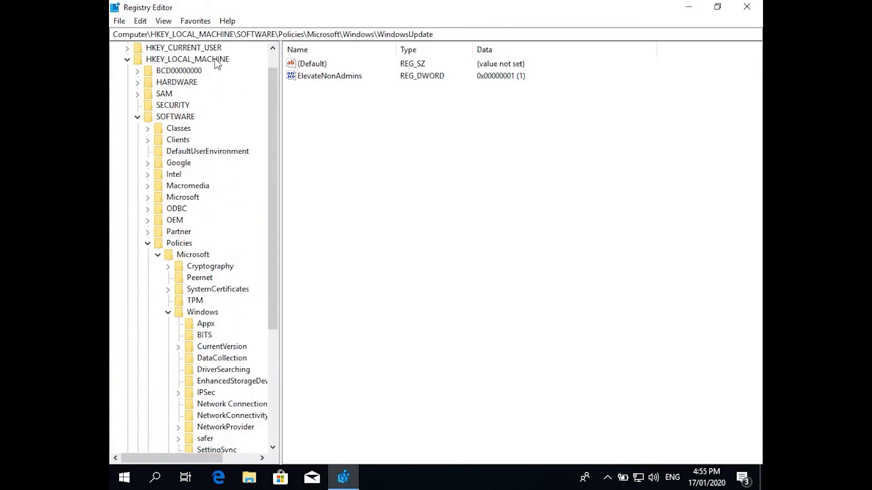
pyautogui.click(187, 59)
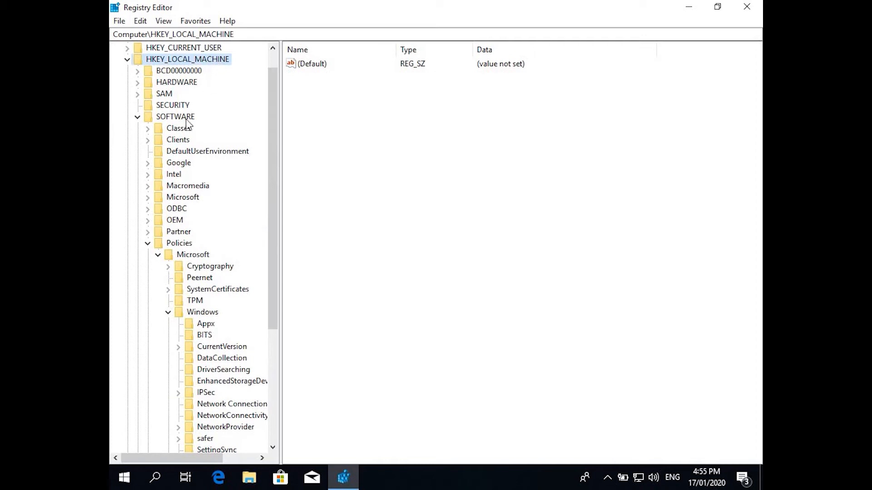
pyautogui.click(178, 243)
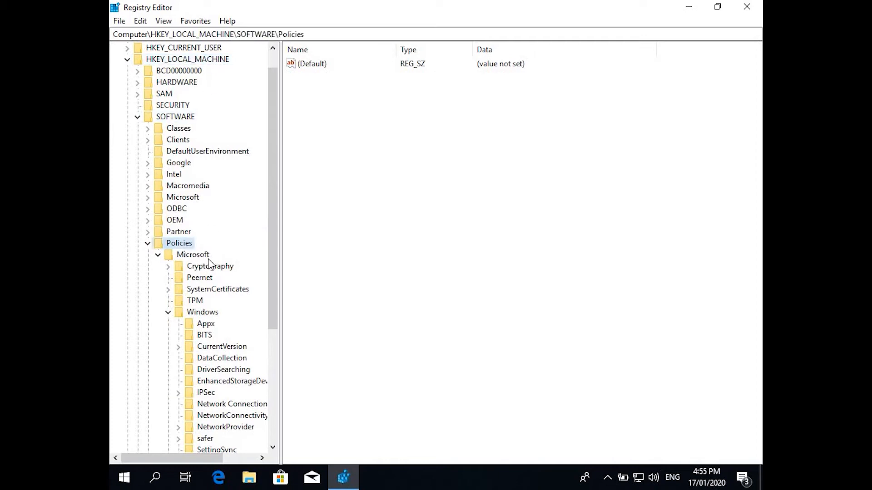
pyautogui.click(202, 311)
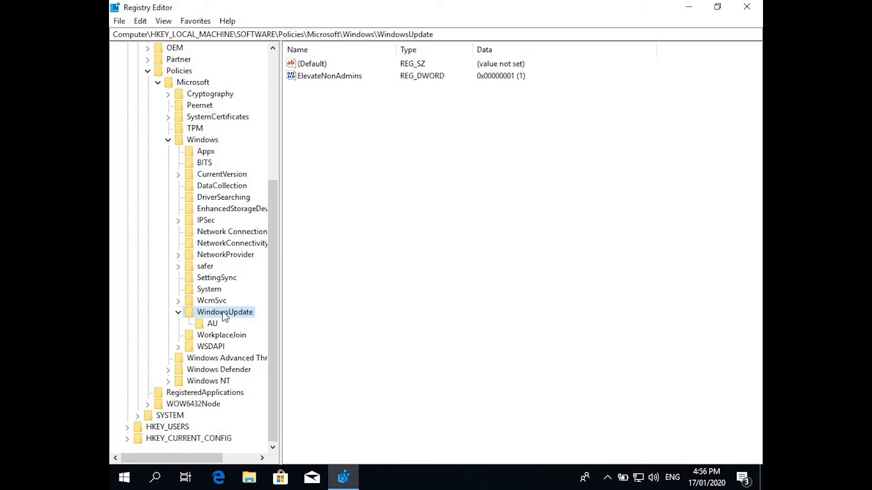
pyautogui.click(212, 323)
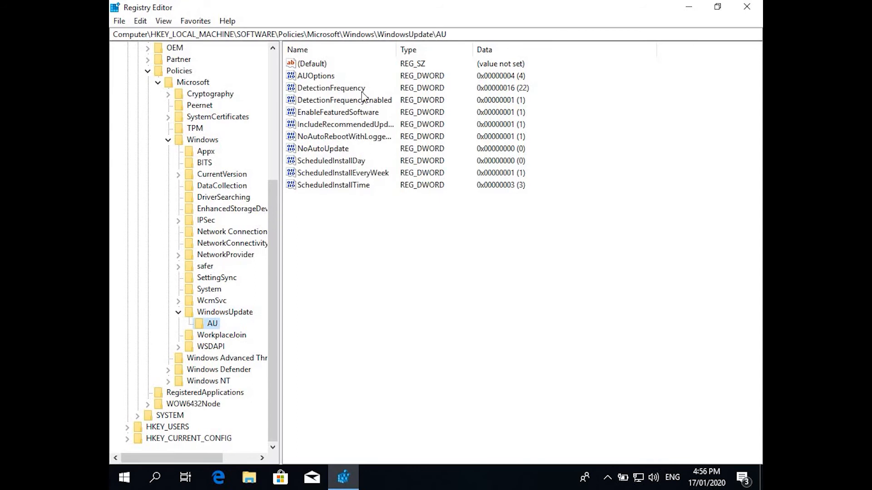
pyautogui.click(225, 312)
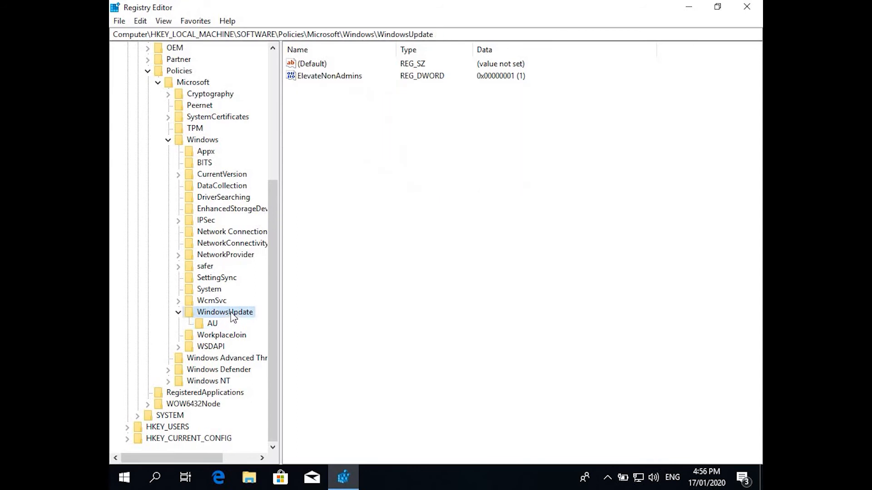
# Step: Export the WindowsUpdate key to the desktop as WinUpdate
pyautogui.rightClick(225, 312)
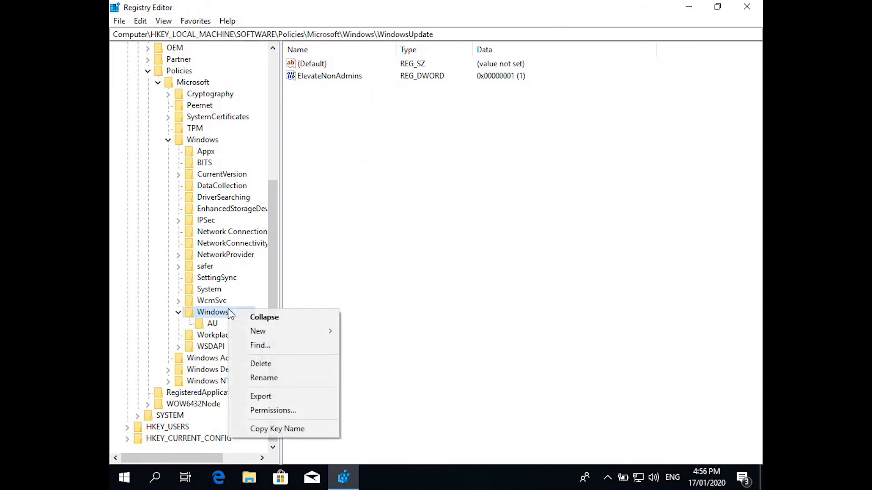
pyautogui.moveTo(273, 367)
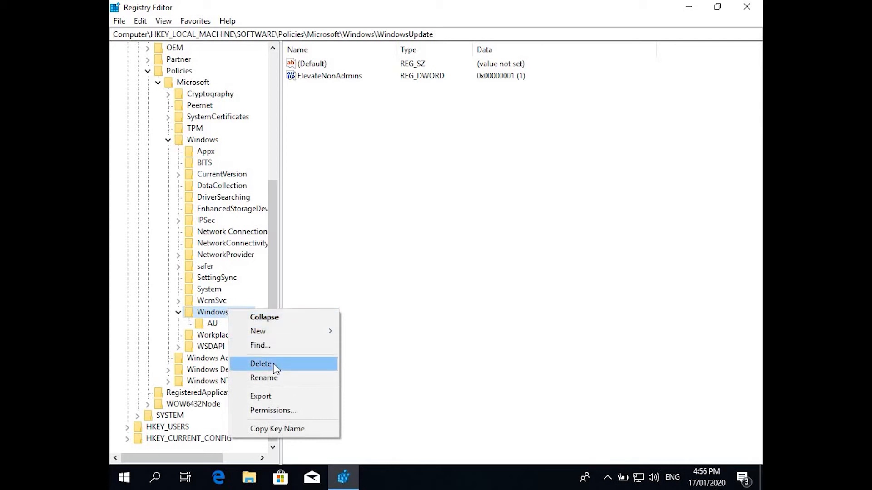
pyautogui.click(261, 396)
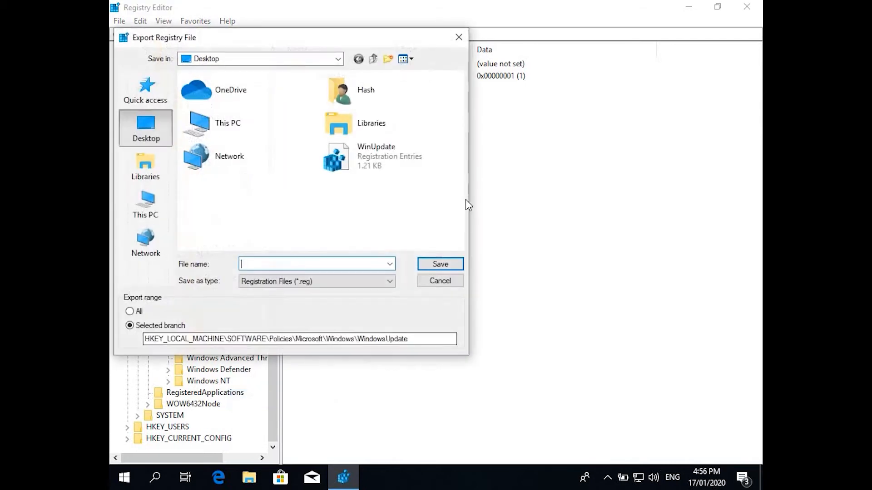
pyautogui.click(376, 156)
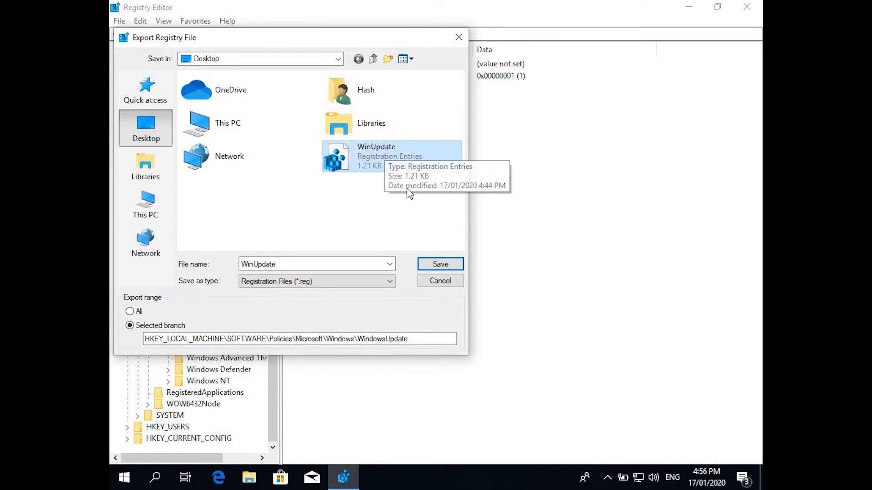
pyautogui.click(440, 263)
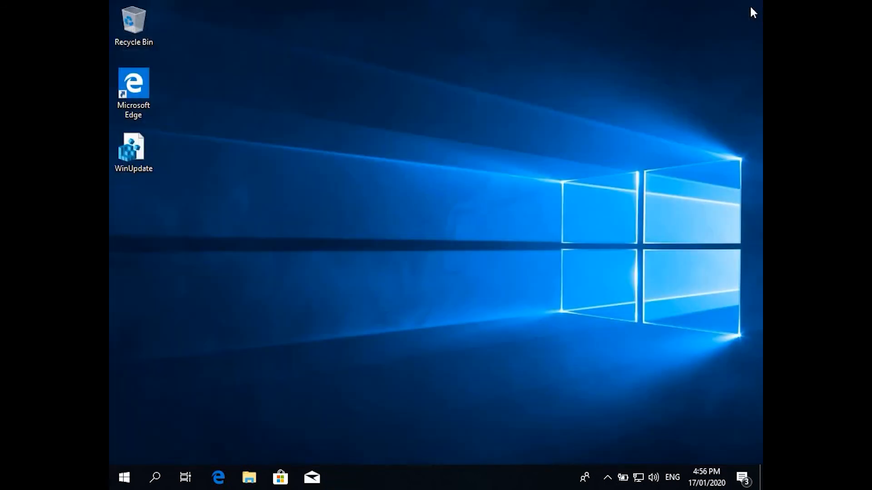
# Step: Open WinUpdate.reg in Notepad, select all its entries, then close it
pyautogui.click(133, 150)
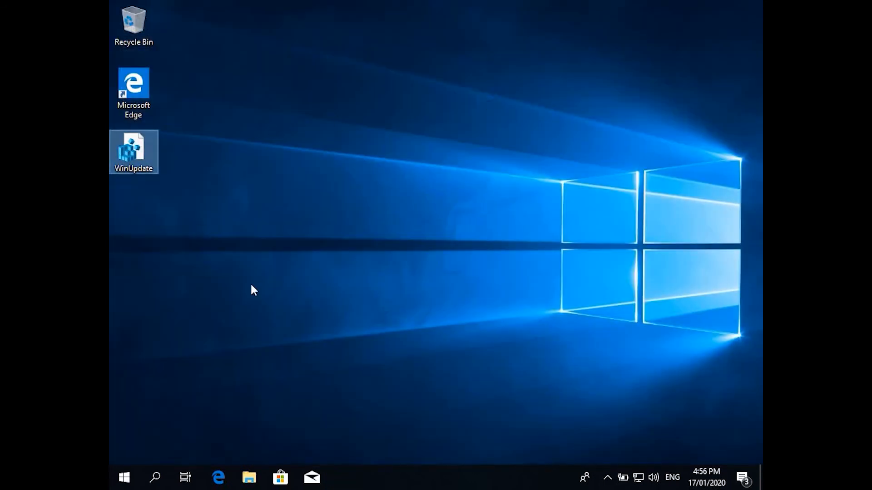
pyautogui.rightClick(133, 152)
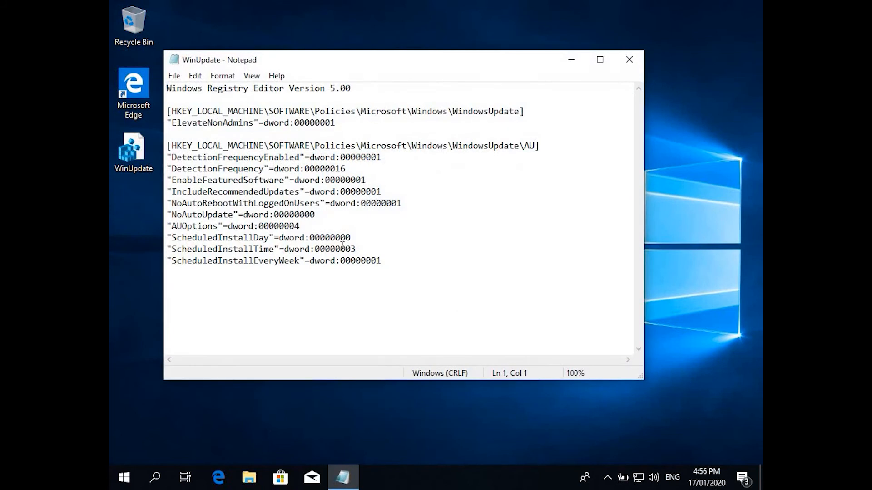
pyautogui.press('ctrl+a')
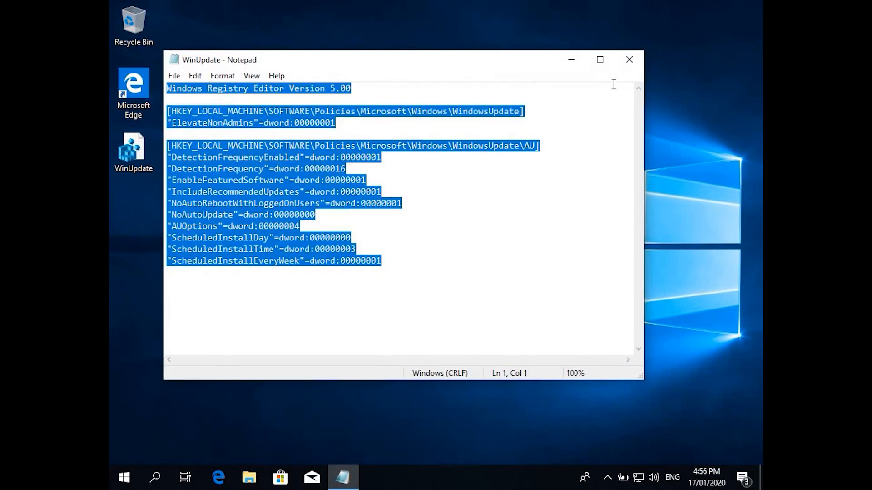
pyautogui.click(629, 59)
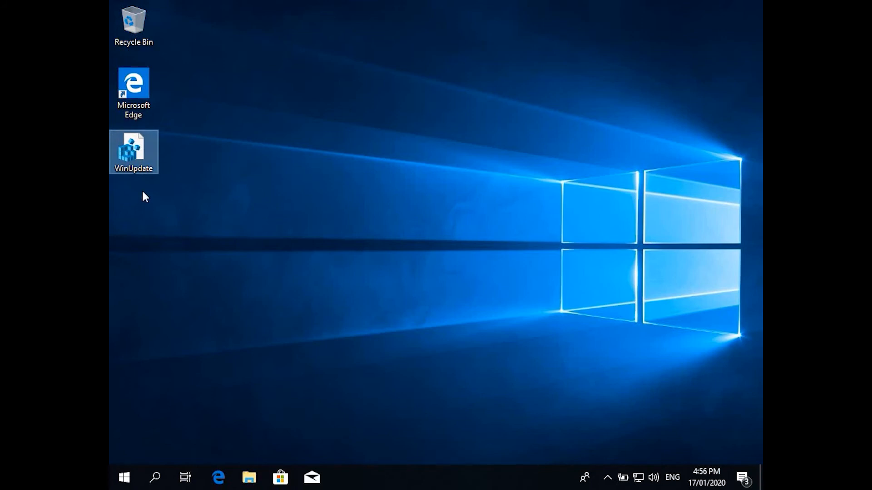
# Step: Merge WinUpdate.reg, approving UAC, confirming the addition, and acknowledging success
pyautogui.doubleClick(133, 148)
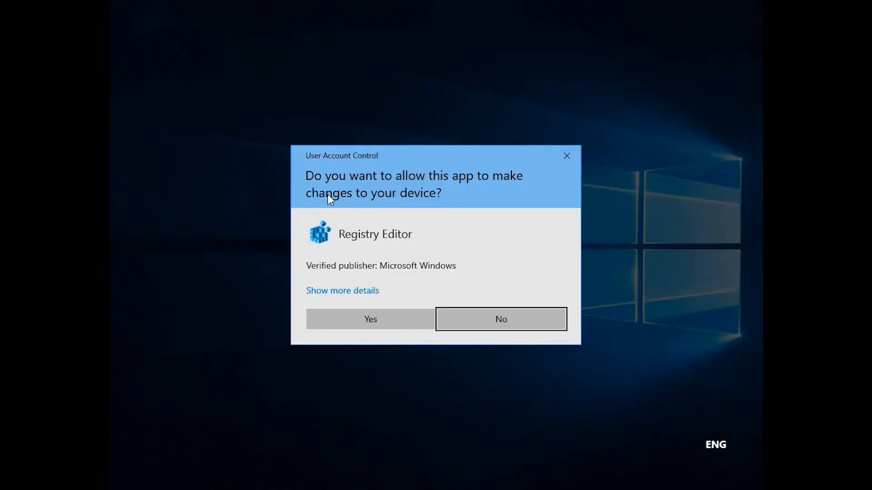
pyautogui.click(369, 319)
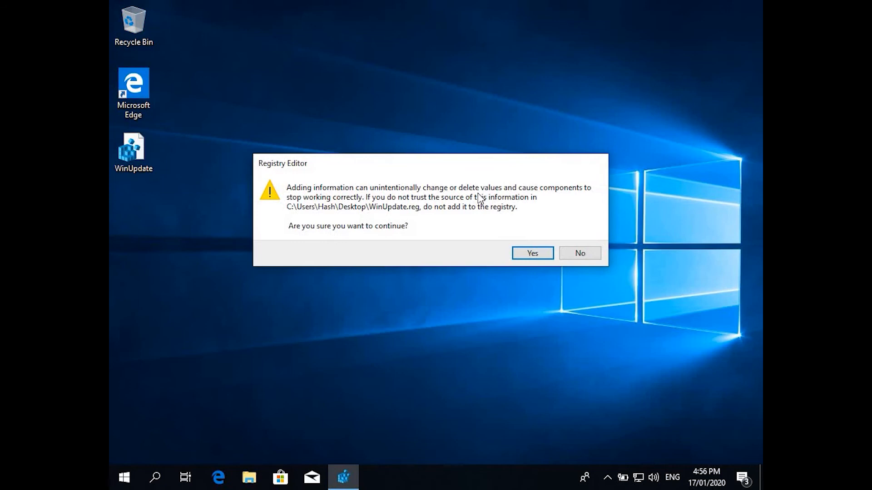
pyautogui.moveTo(516, 231)
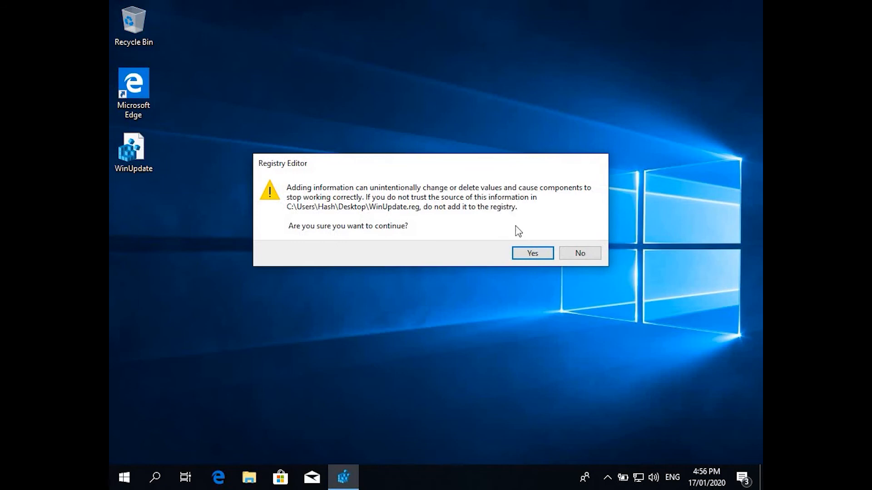
pyautogui.click(530, 253)
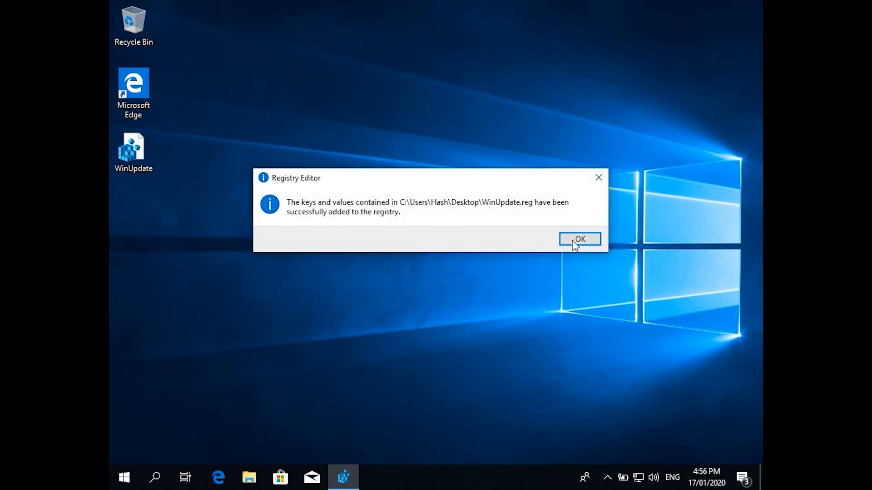
pyautogui.click(579, 239)
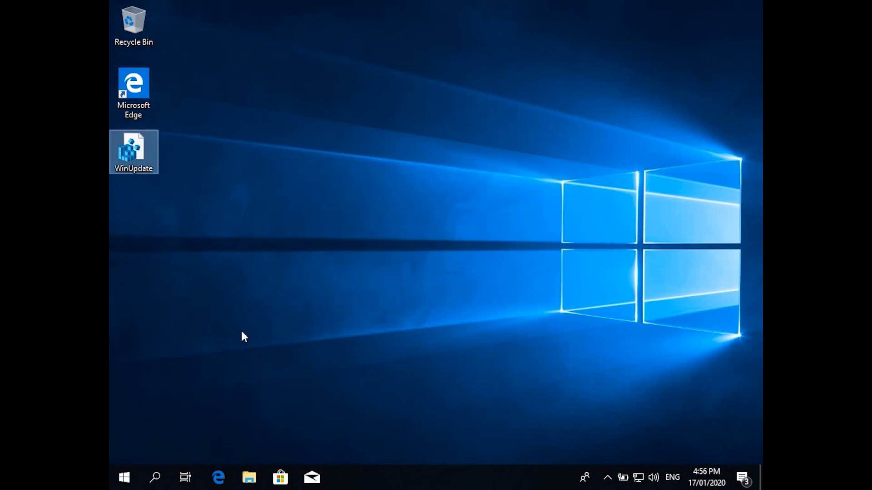
pyautogui.moveTo(123, 478)
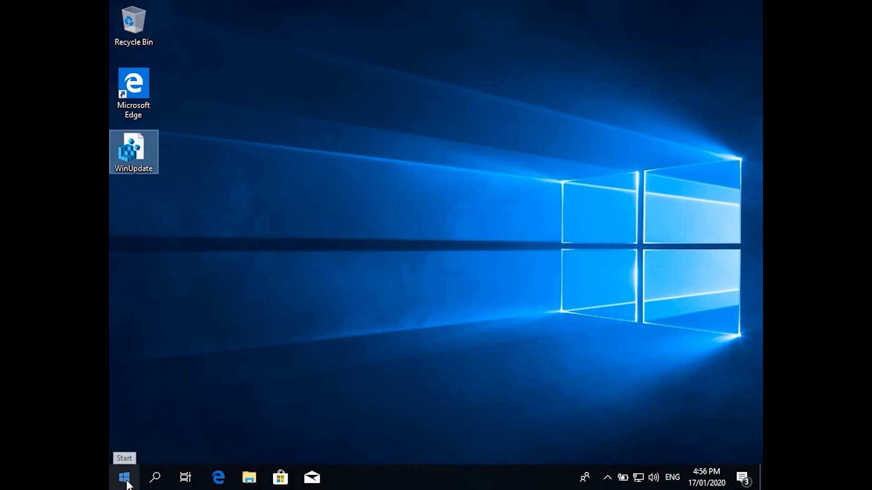
# Step: Open the Start menu, close it, and reopen it to show apps and tiles
pyautogui.click(123, 478)
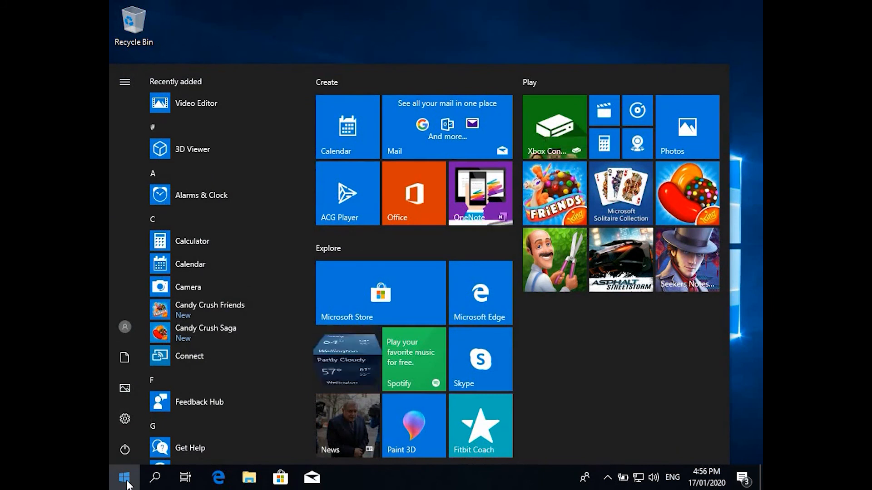
pyautogui.click(124, 477)
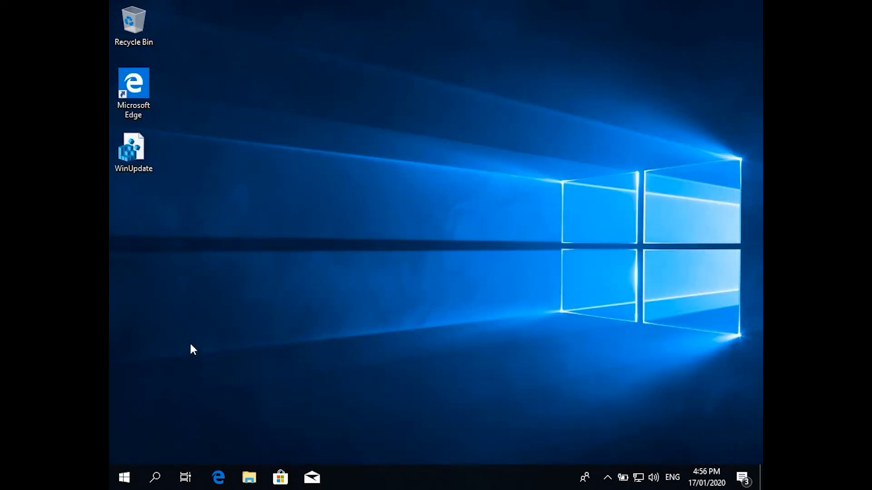
pyautogui.moveTo(142, 422)
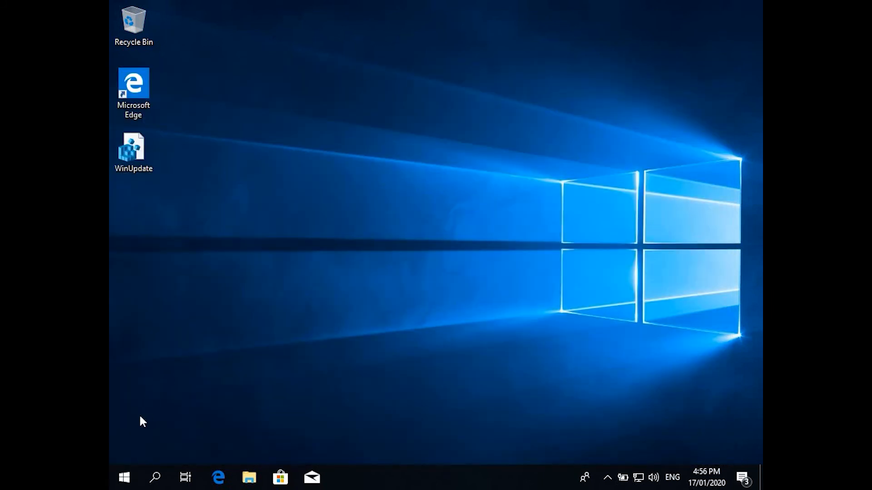
pyautogui.click(124, 477)
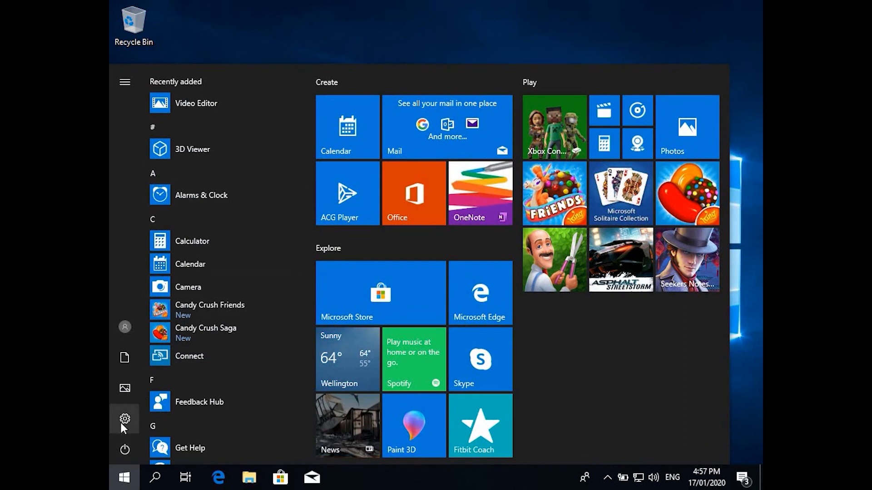
# Step: Review the configured update policies under Windows Update in Settings, then close Settings
pyautogui.click(124, 419)
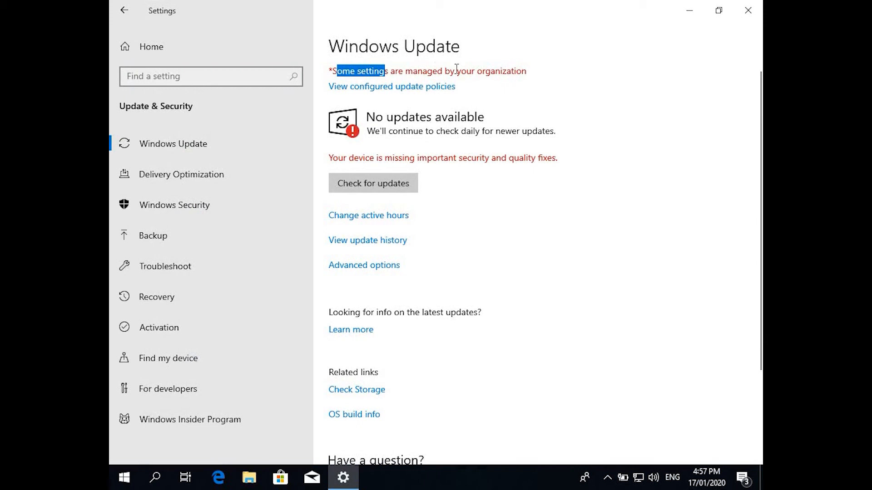
pyautogui.click(391, 86)
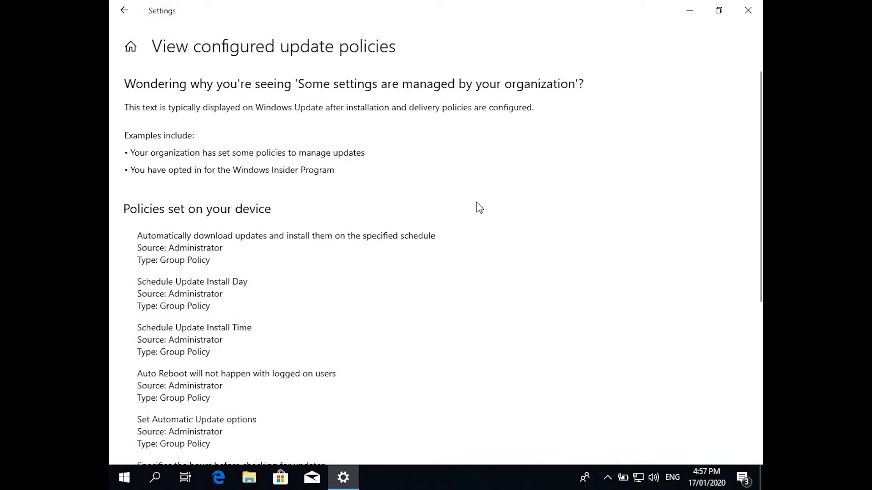
pyautogui.scroll(-3)
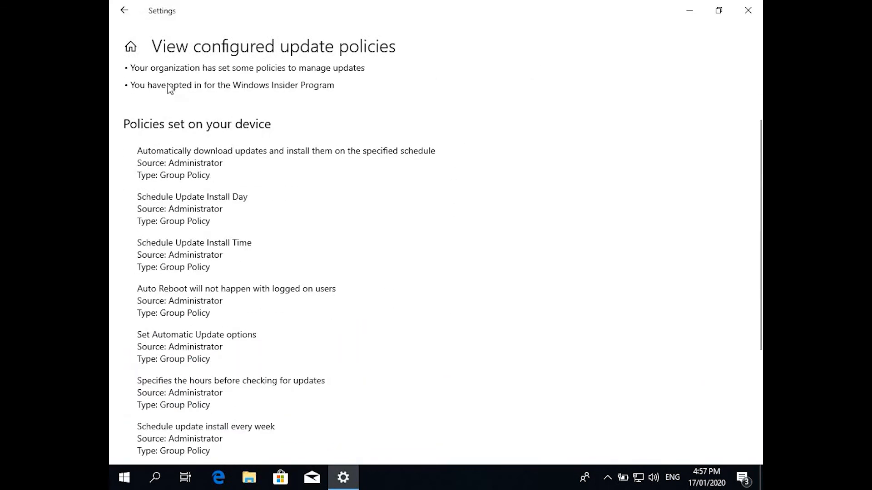
pyautogui.click(124, 10)
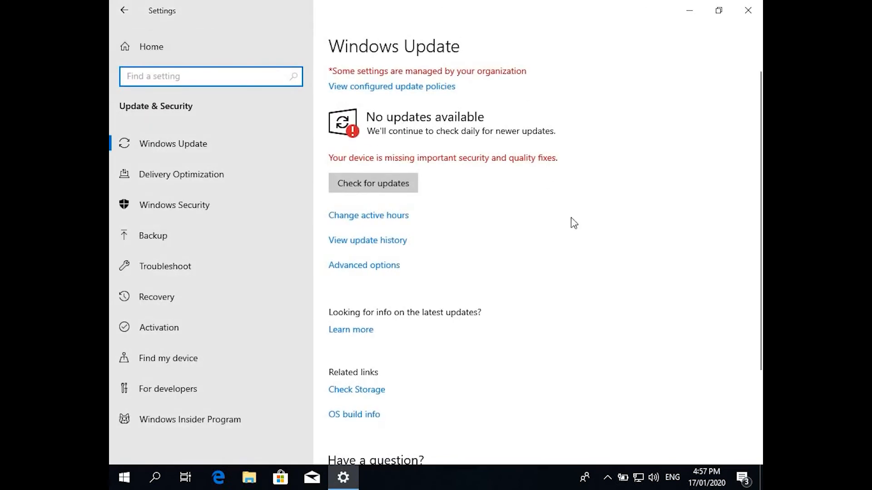
pyautogui.moveTo(575, 228)
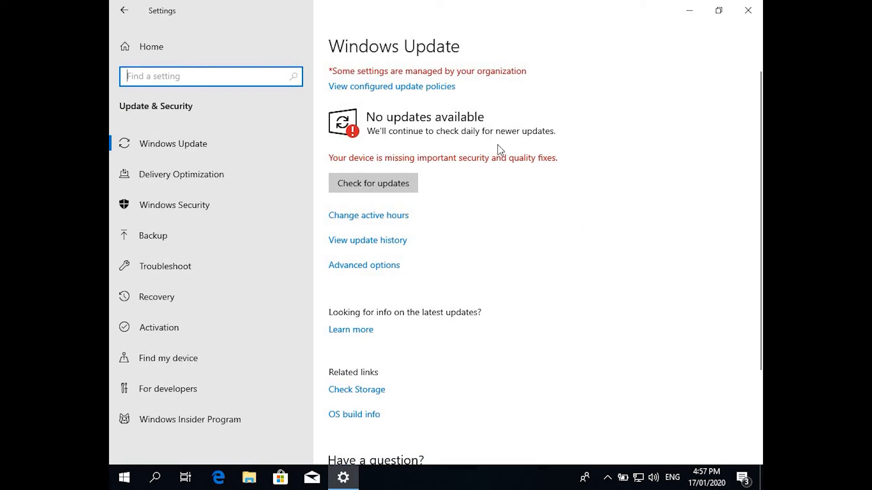
pyautogui.moveTo(666, 98)
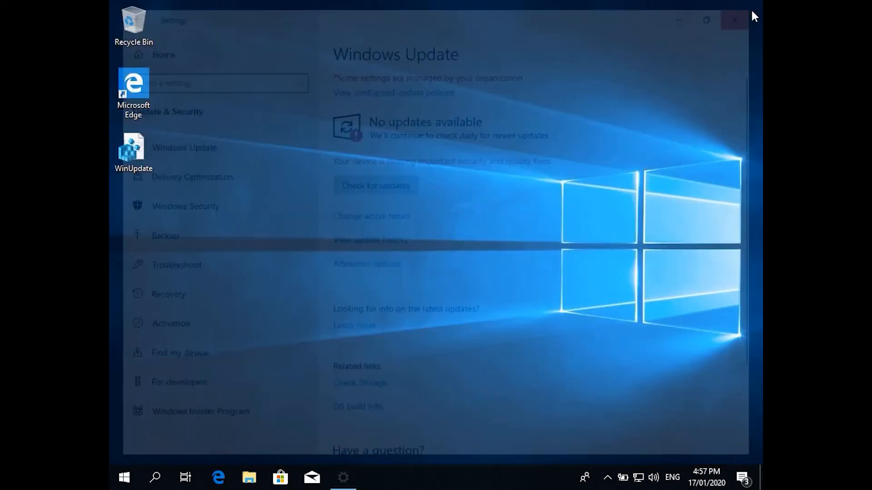
pyautogui.click(734, 20)
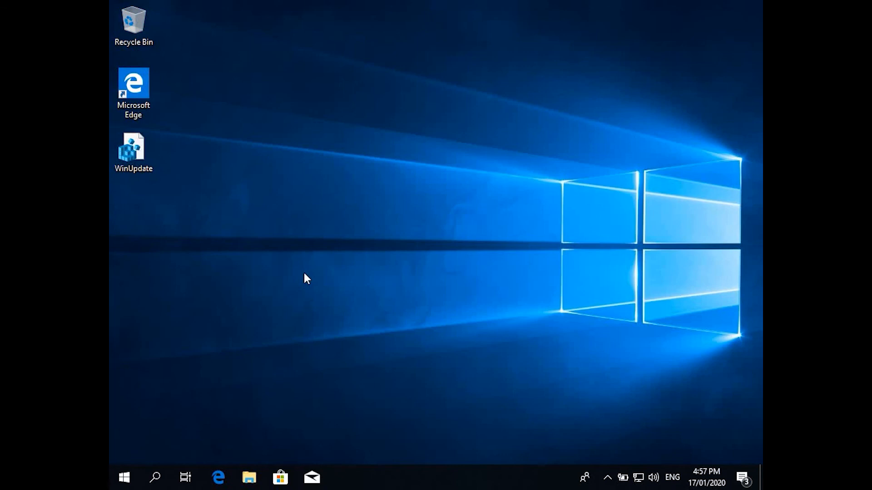